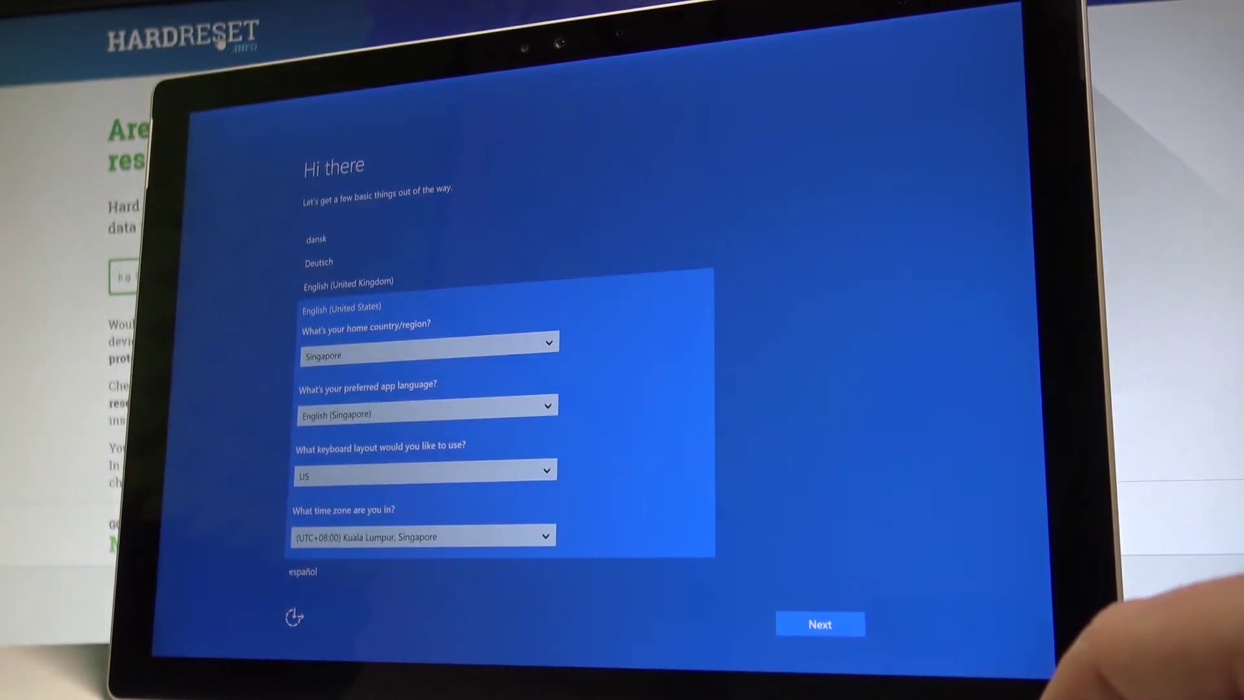
Keep Singapore region, English (Singapore), US keyboard and Singapore time zone, then continue.
click(821, 623)
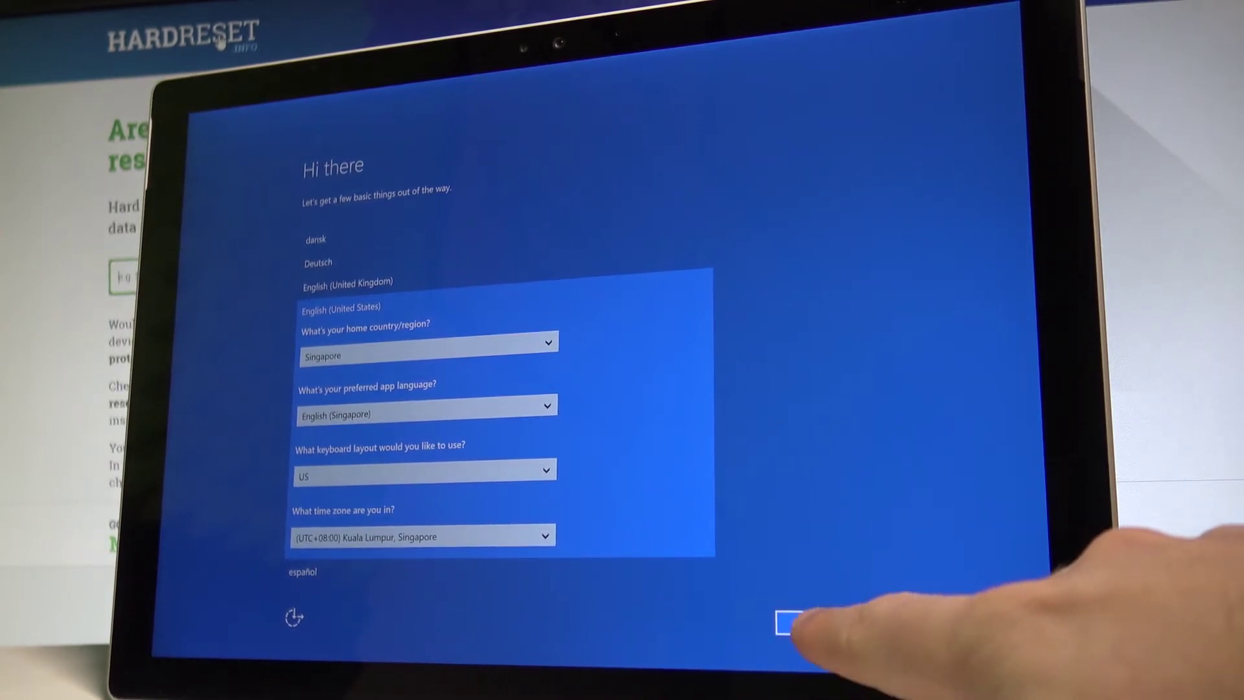
click(785, 624)
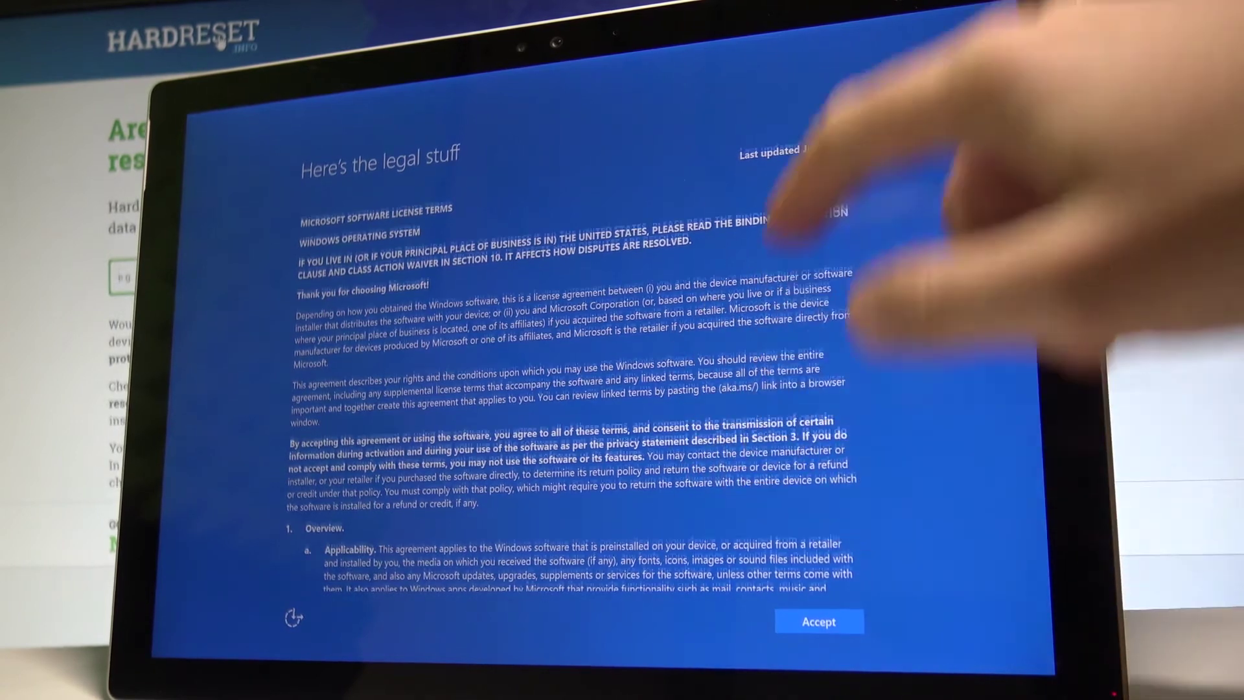
Accept the Microsoft software license terms on the legal stuff screen.
click(819, 621)
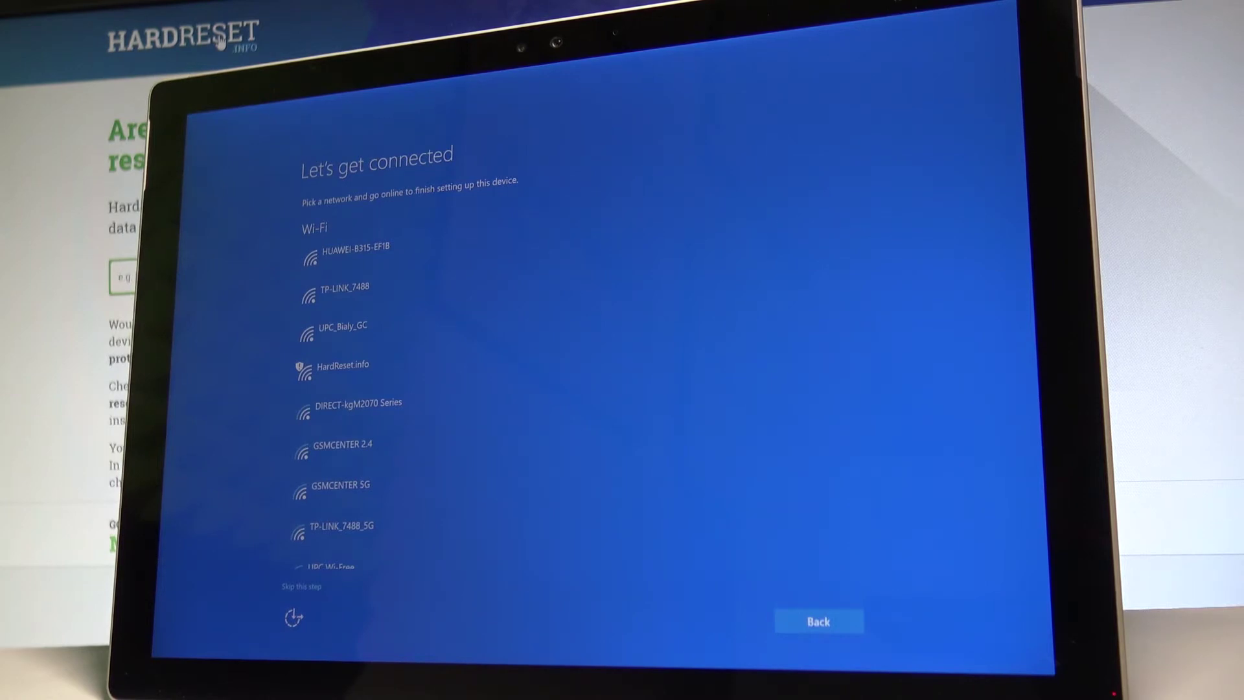
Skip joining a Wi-Fi network on the Let's get connected page.
click(339, 366)
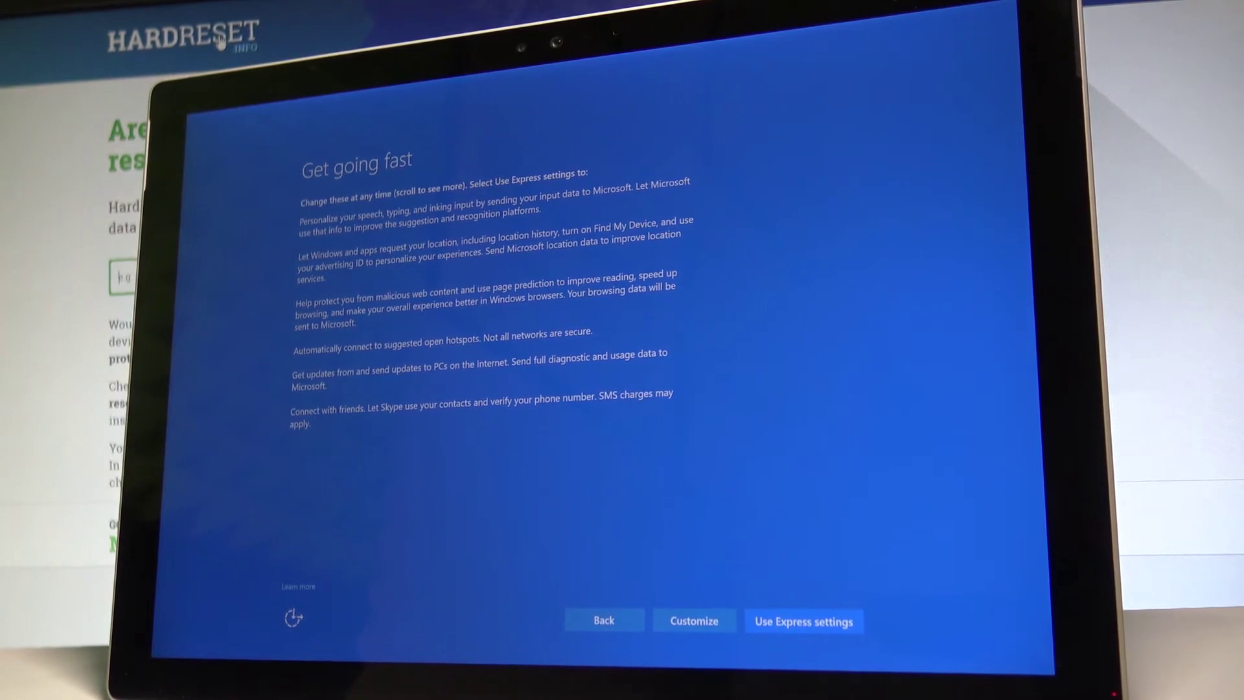
click(804, 621)
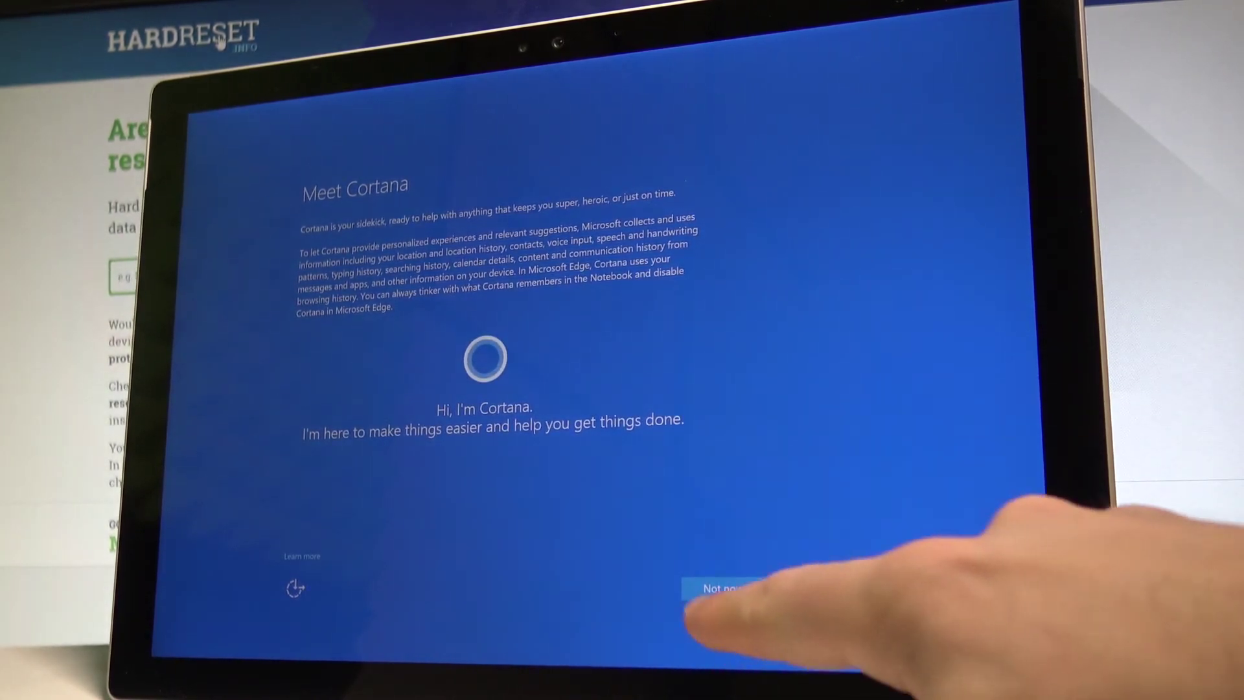
Choose Not now on the Meet Cortana screen.
click(722, 589)
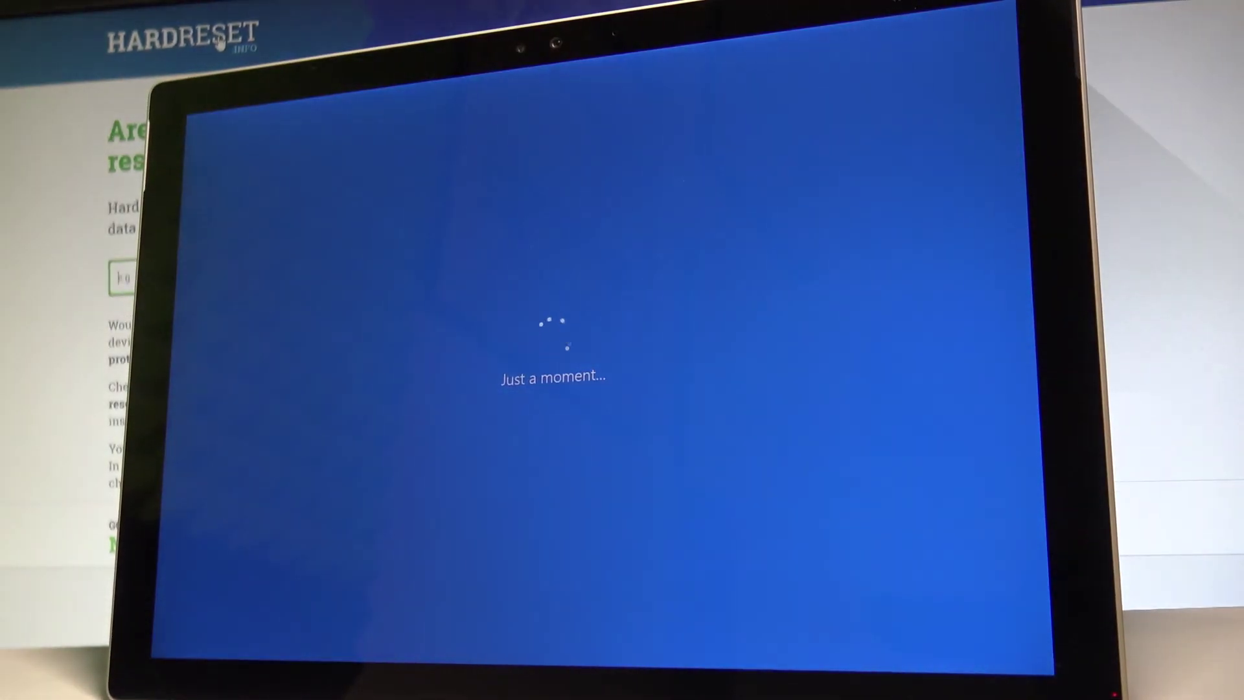